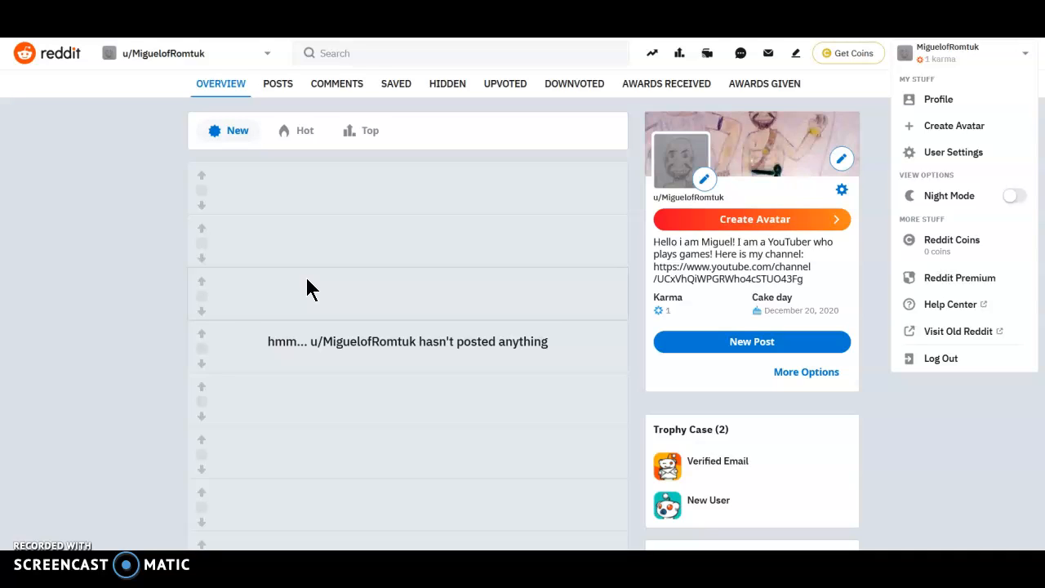
mouse_move(308, 279)
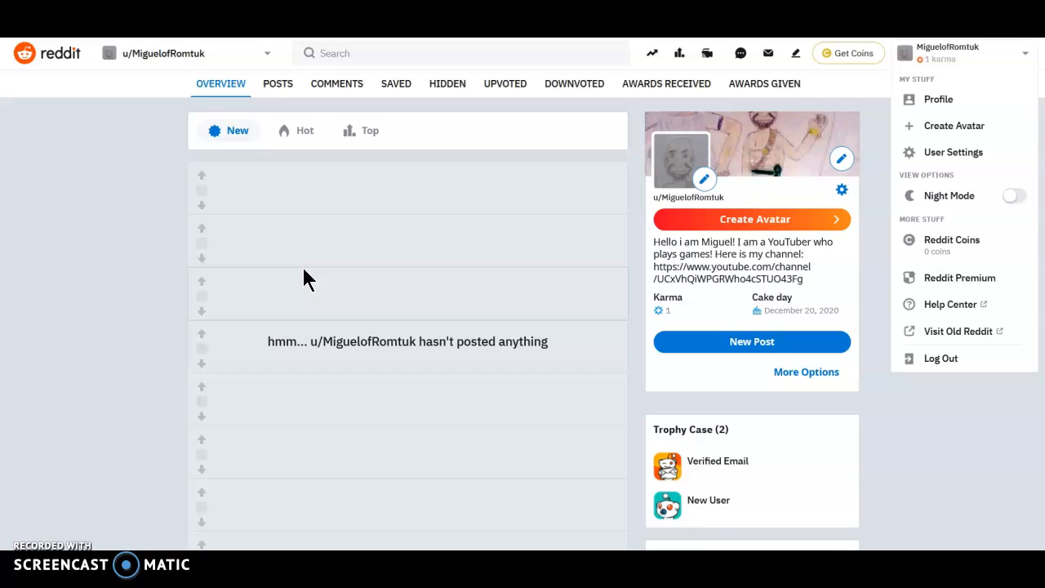
mouse_move(527, 249)
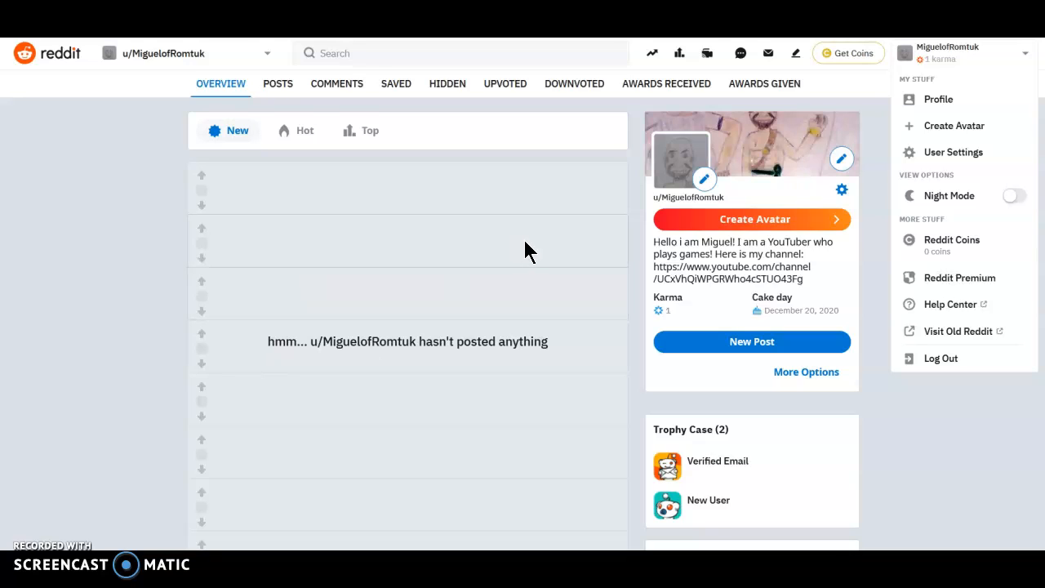
mouse_move(842, 308)
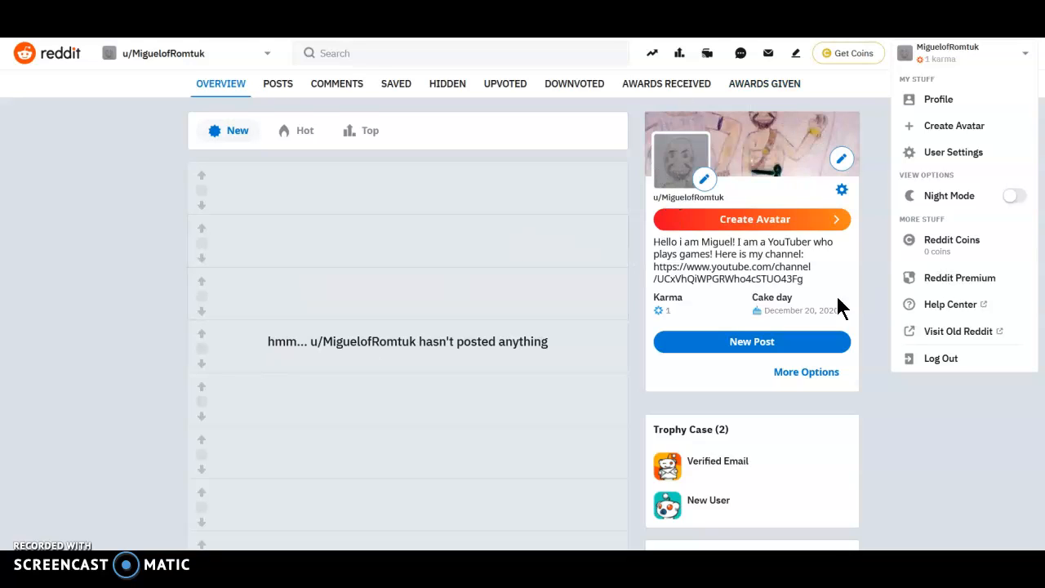
mouse_move(864, 309)
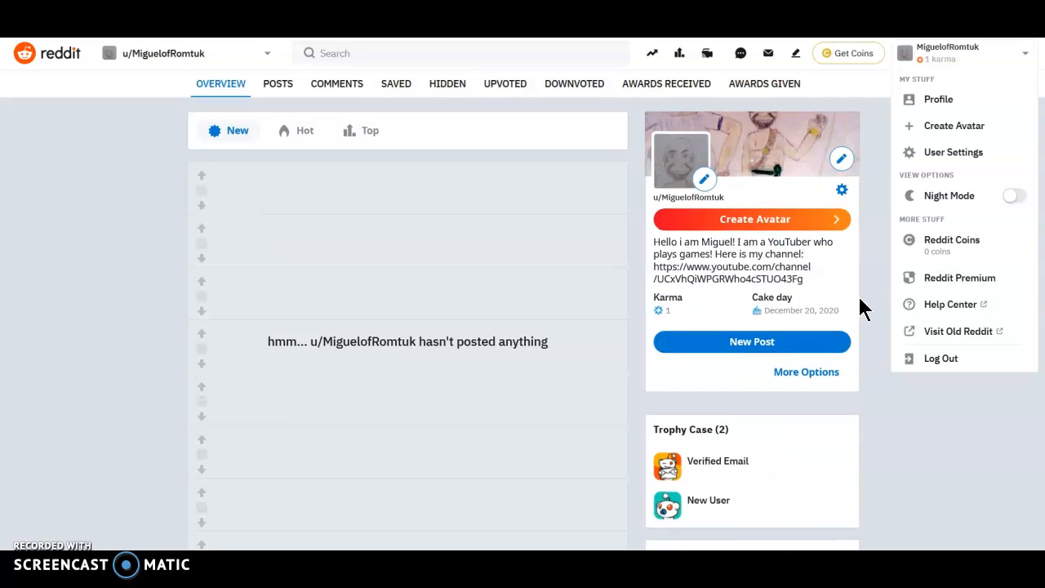
mouse_move(772, 225)
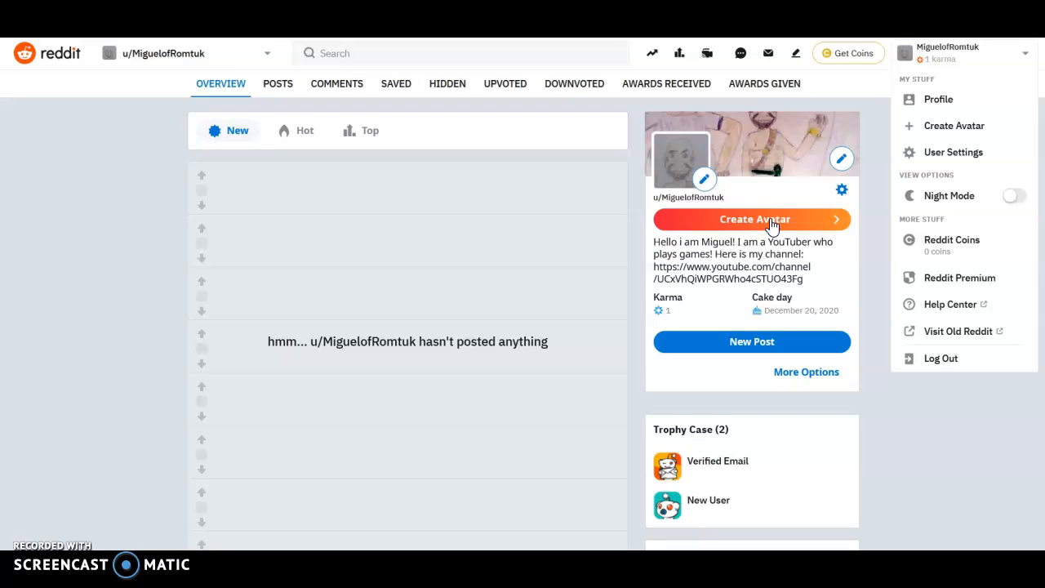
Close the account menu, reopen it, then dismiss it to return to the profile overview
click(531, 296)
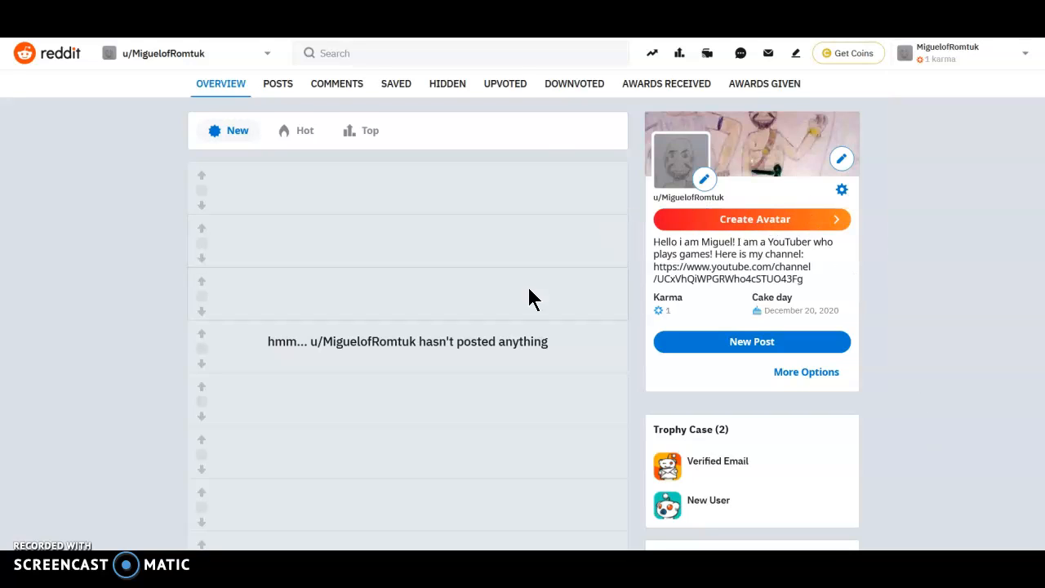
mouse_move(645, 213)
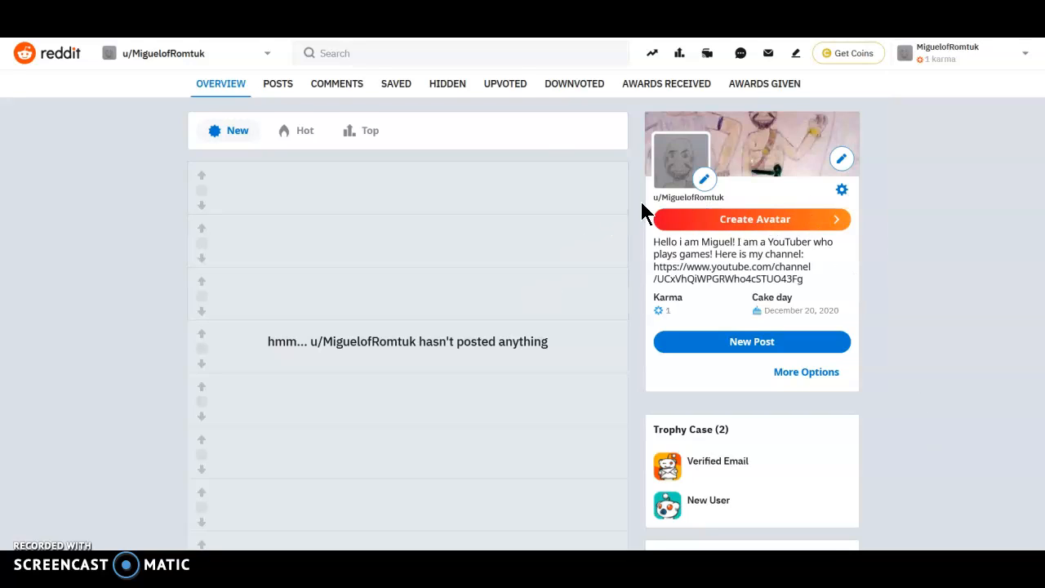
mouse_move(637, 169)
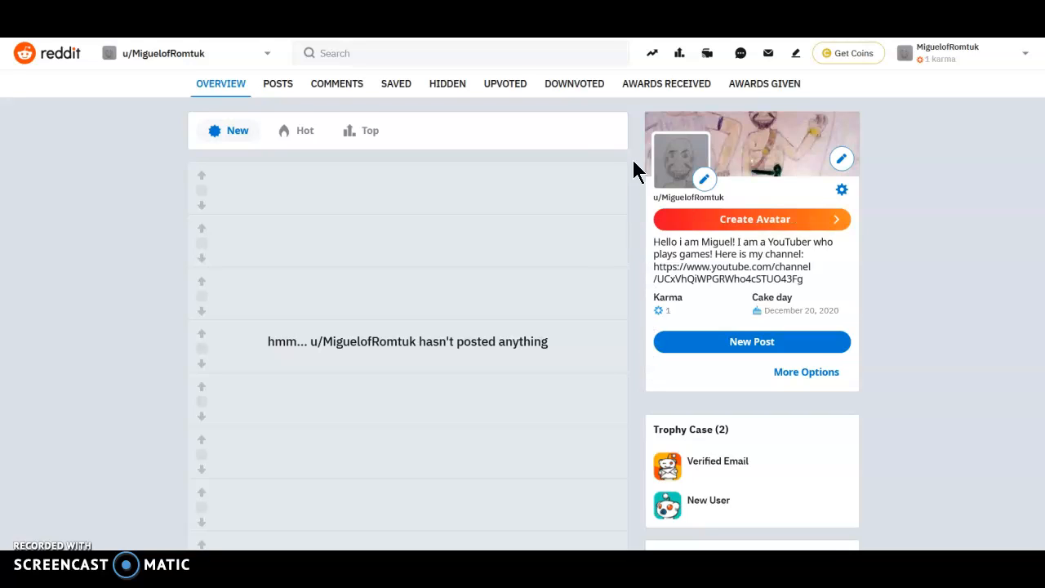
mouse_move(865, 121)
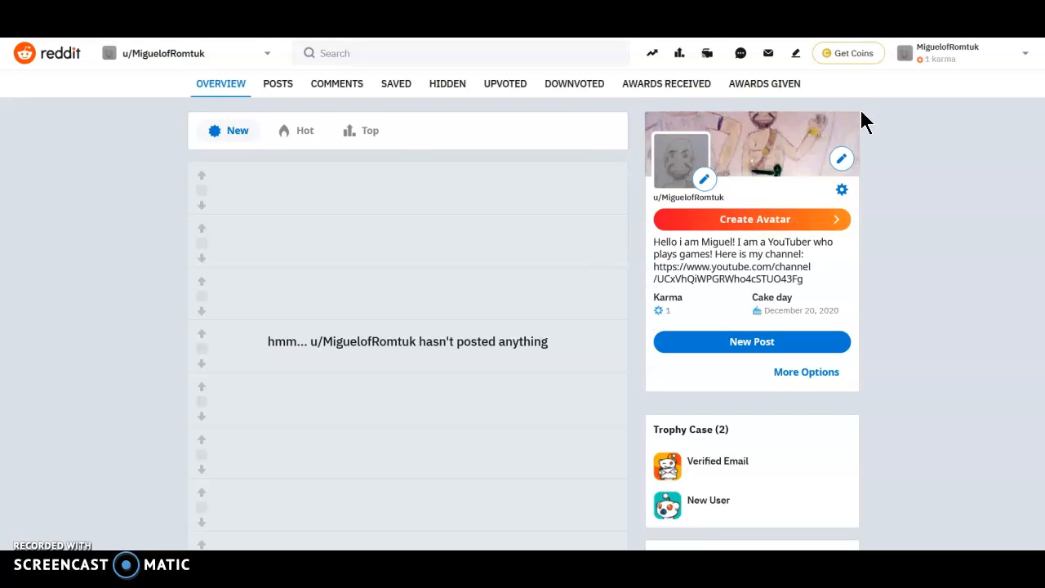
click(964, 53)
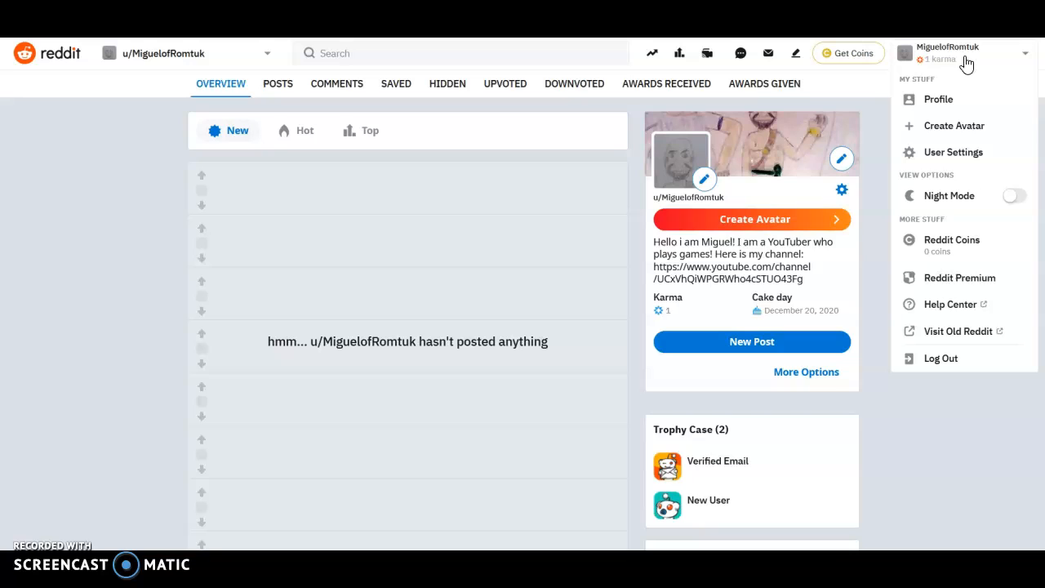
click(460, 52)
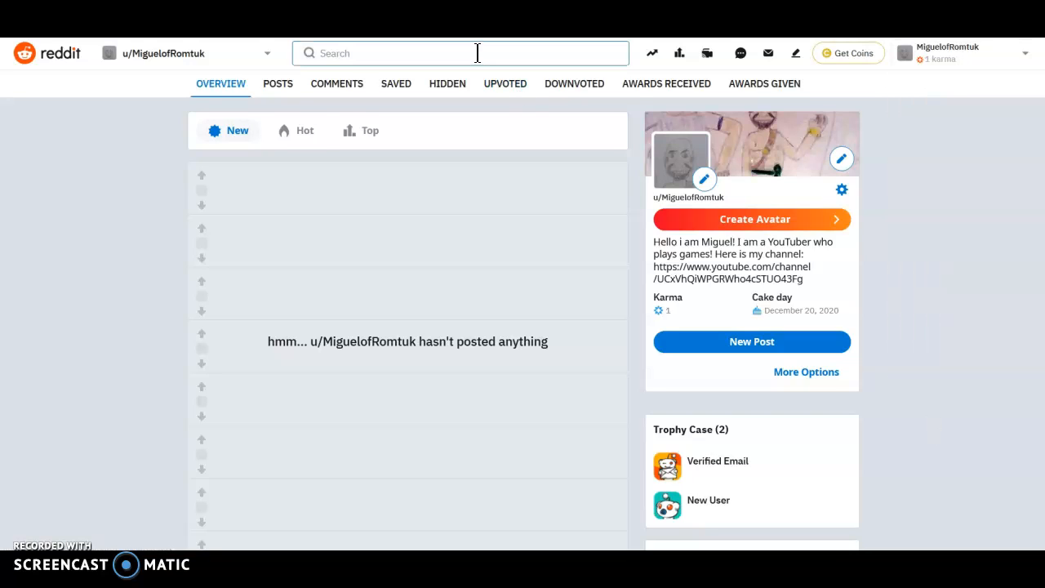
Search Reddit for 'miguel' and choose the r/MiguelofRomtuk community suggestion
click(460, 53)
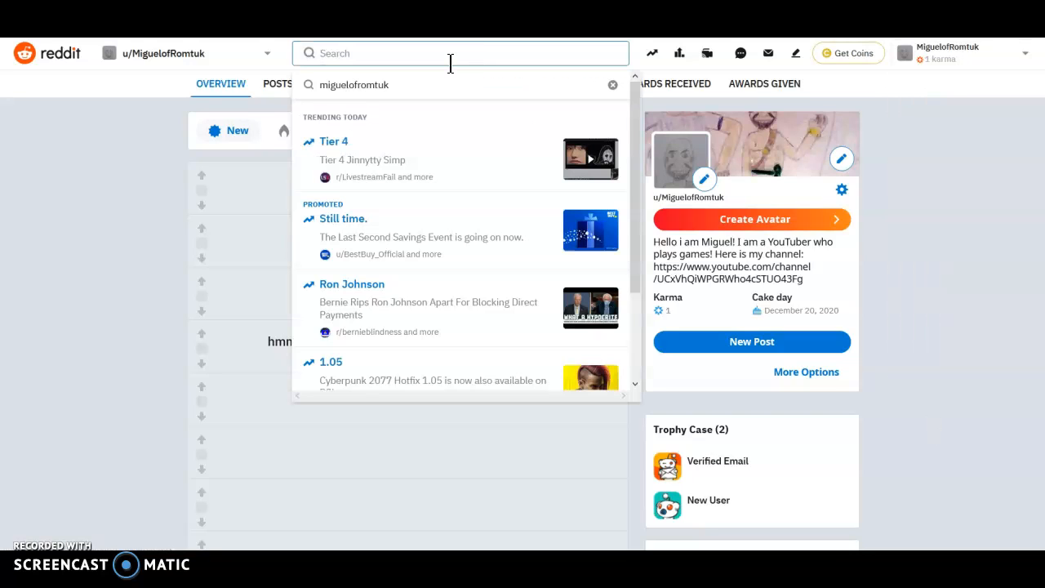
text(miguel)
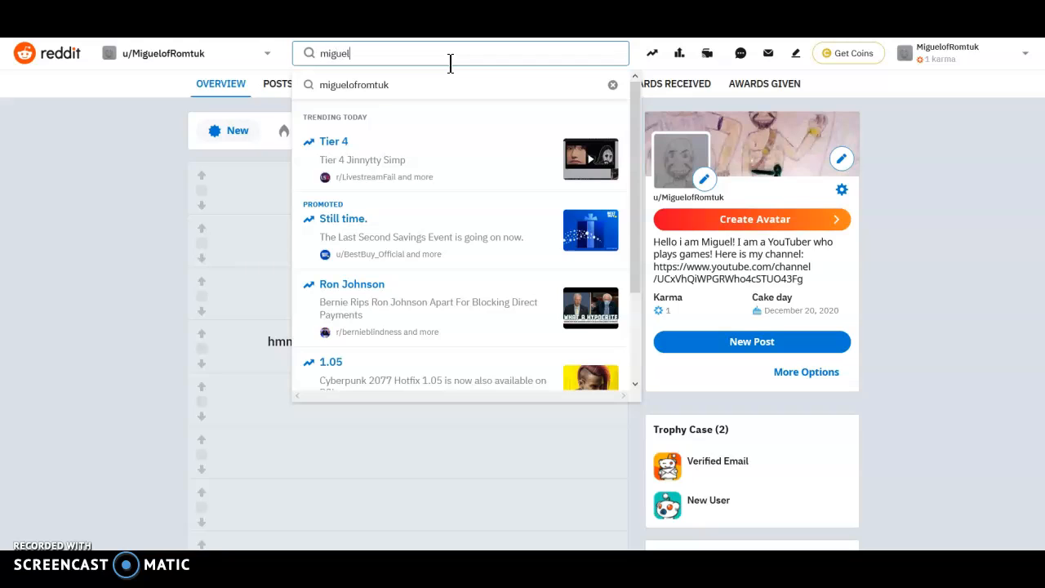
click(354, 84)
text(Hell)
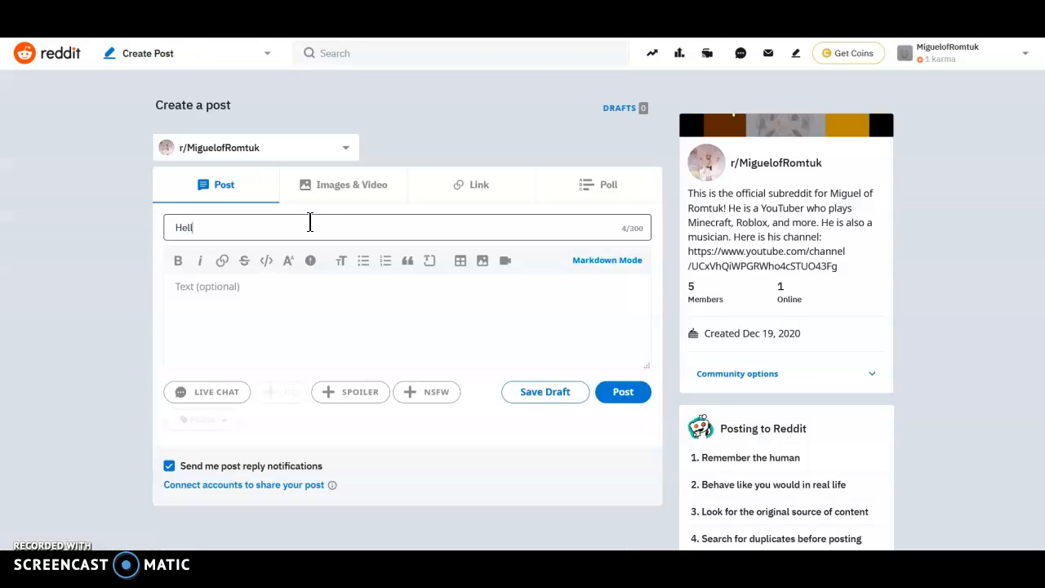
Finish the post title 'Hello everybody! It is Miguel!!!' and begin the body text
text(o)
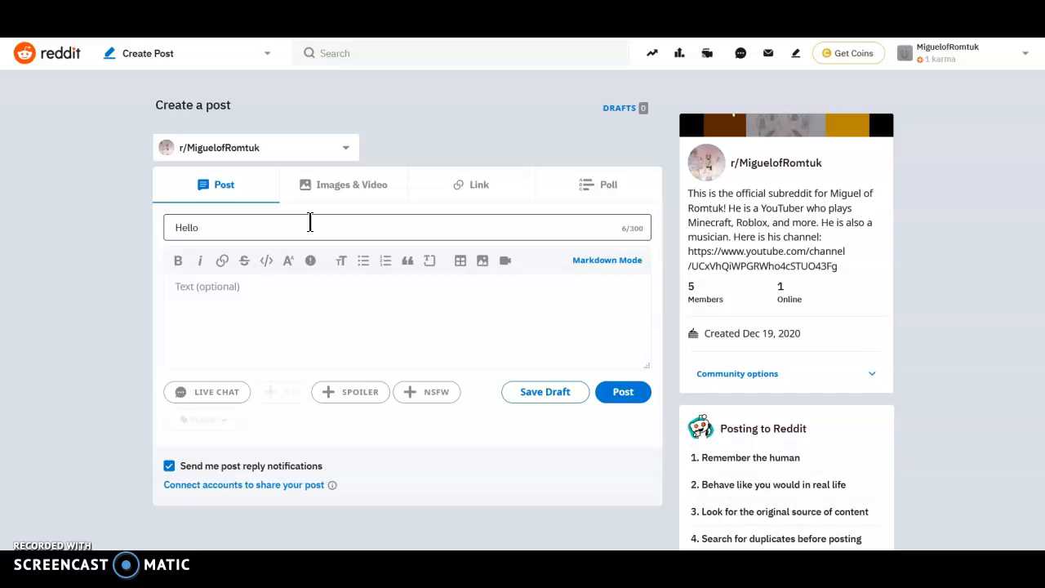
text(everybody)
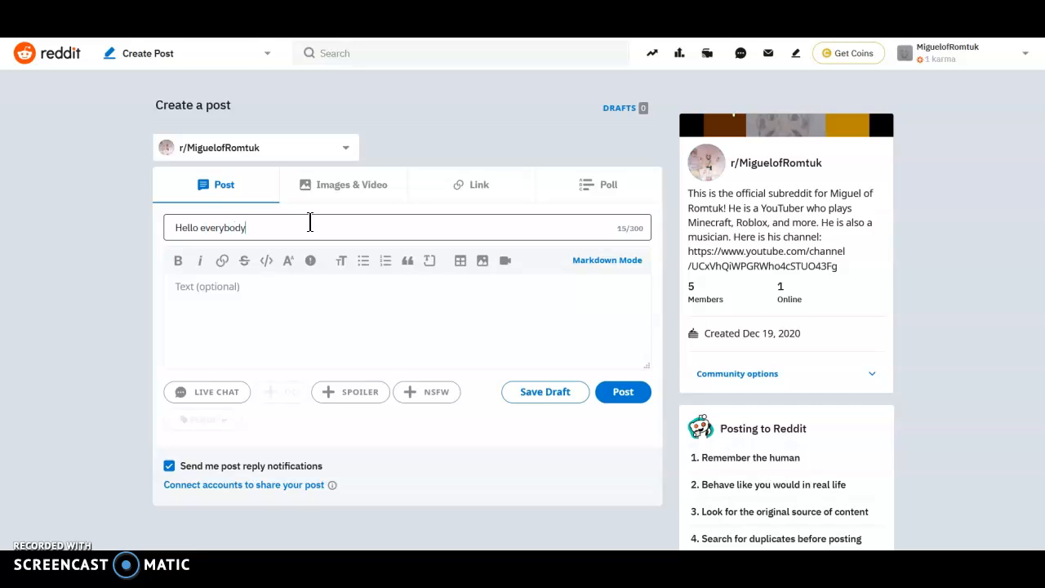
text(! It is)
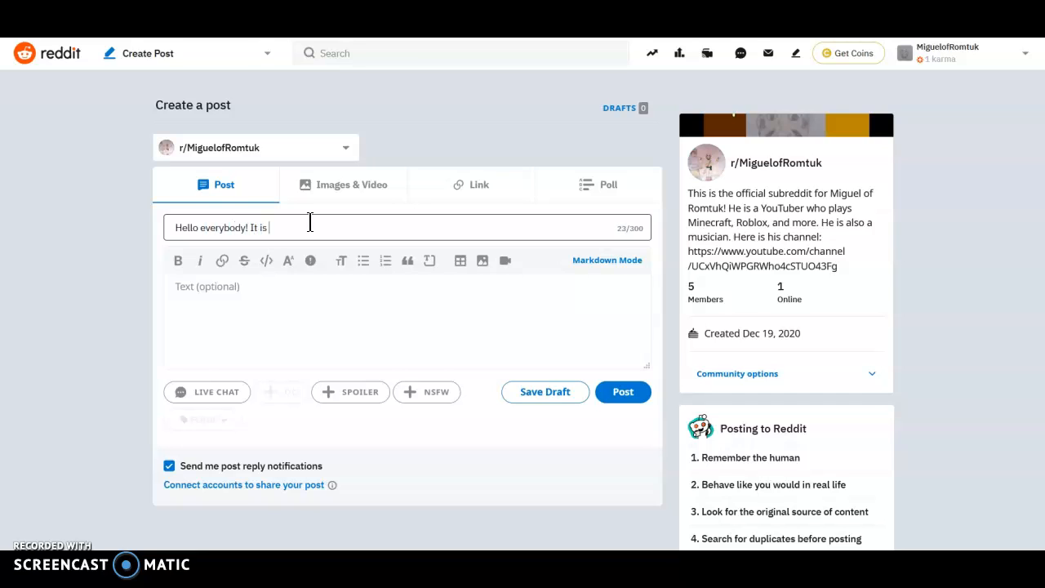
text(Miguel!!)
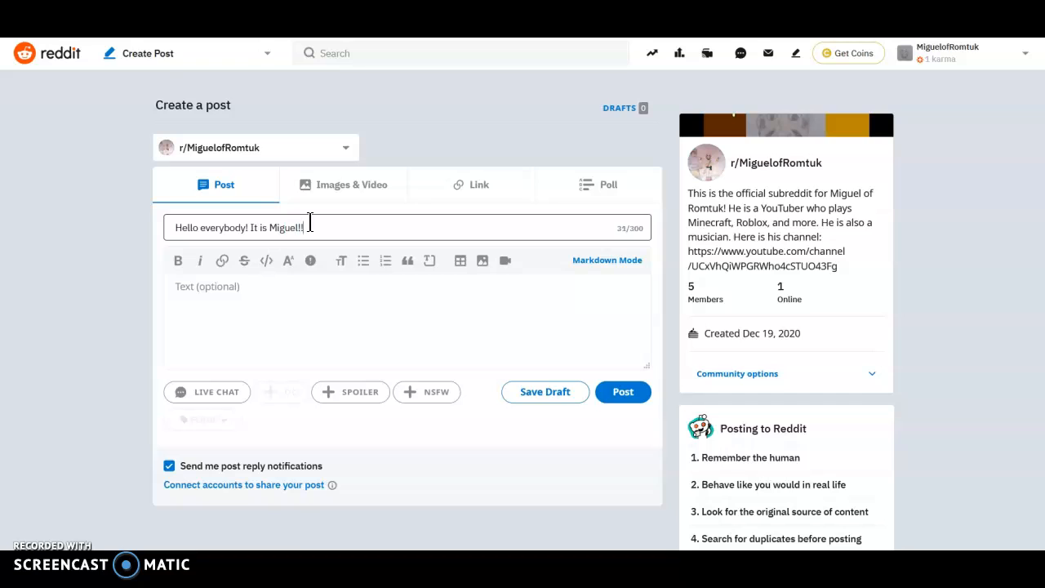
text(This is my offici)
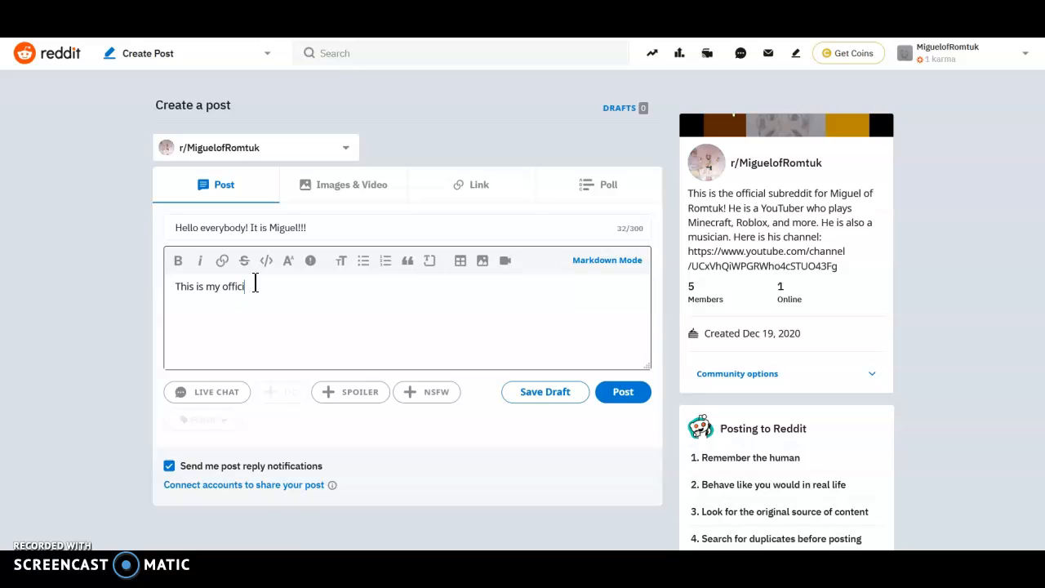
Write body 'This is my official account! I will be making a video confirming this!' and post
text(al account)
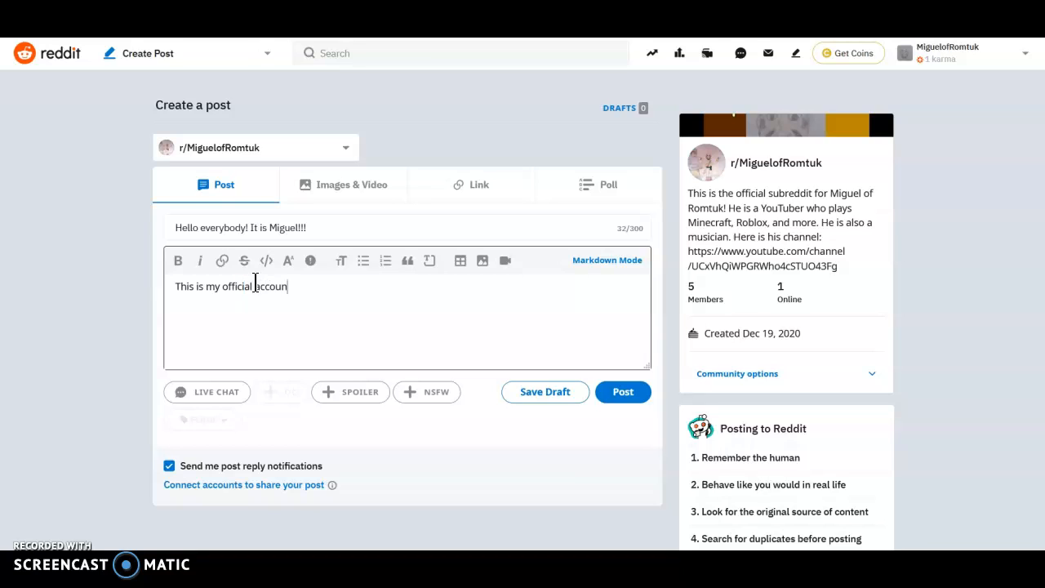
text(!)
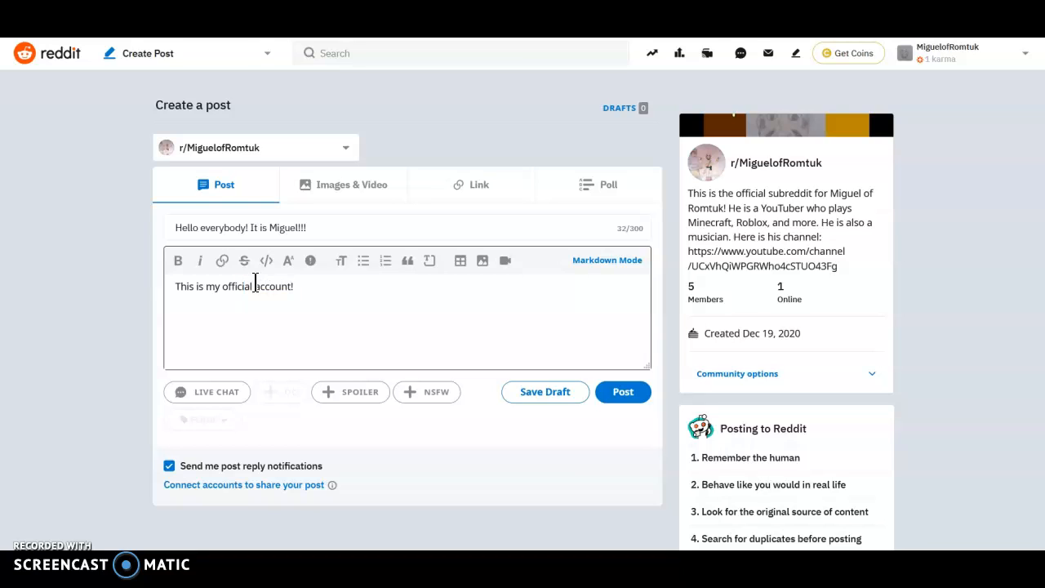
text(I will)
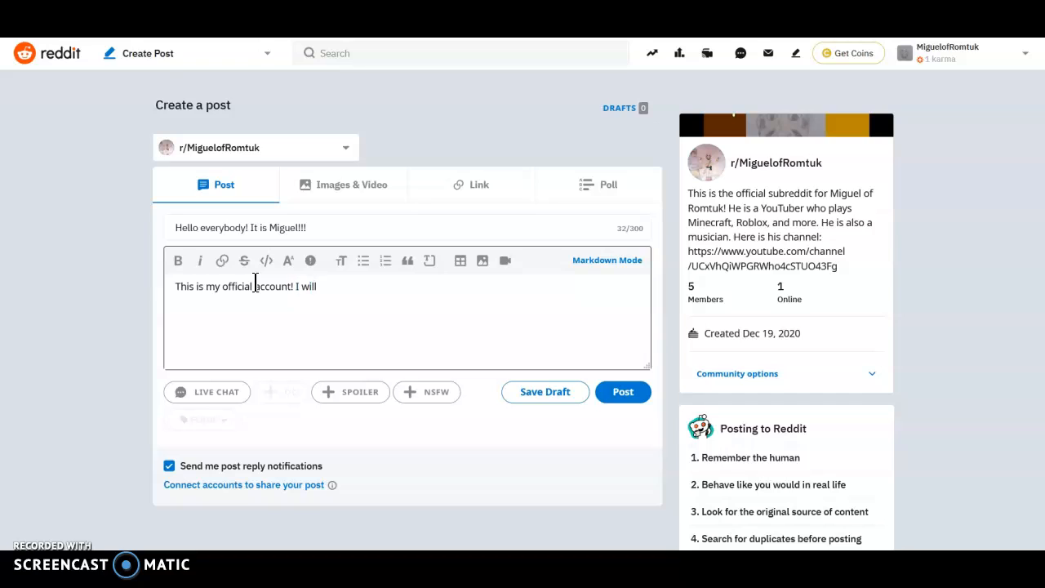
text(be making a vide)
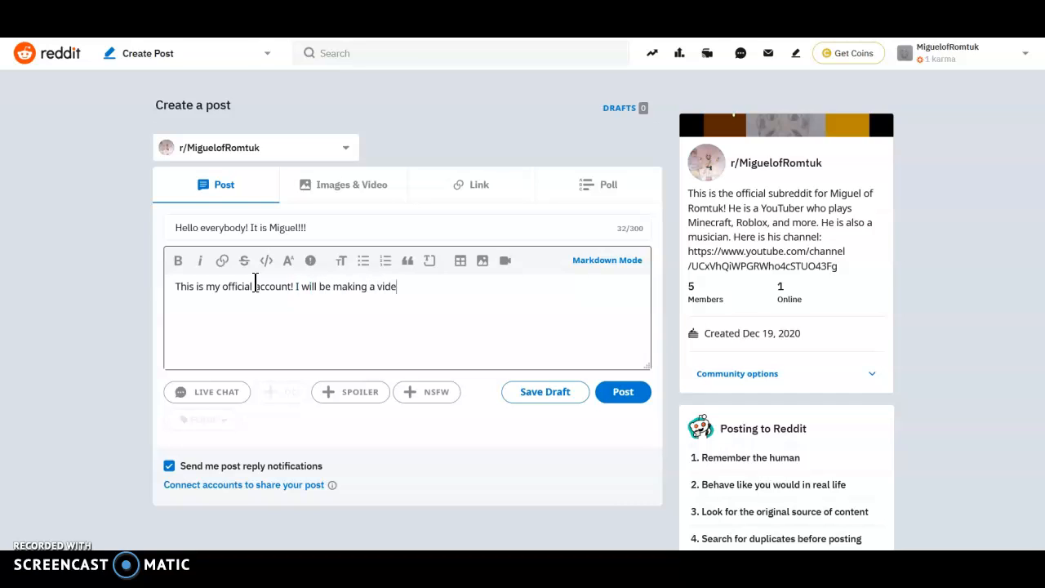
text(o confirming this!)
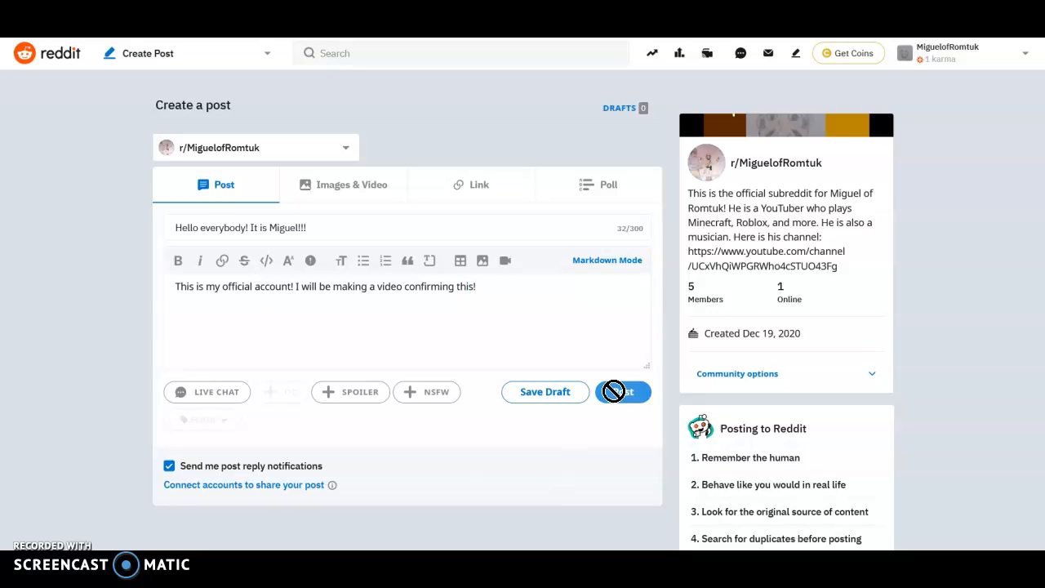
click(623, 392)
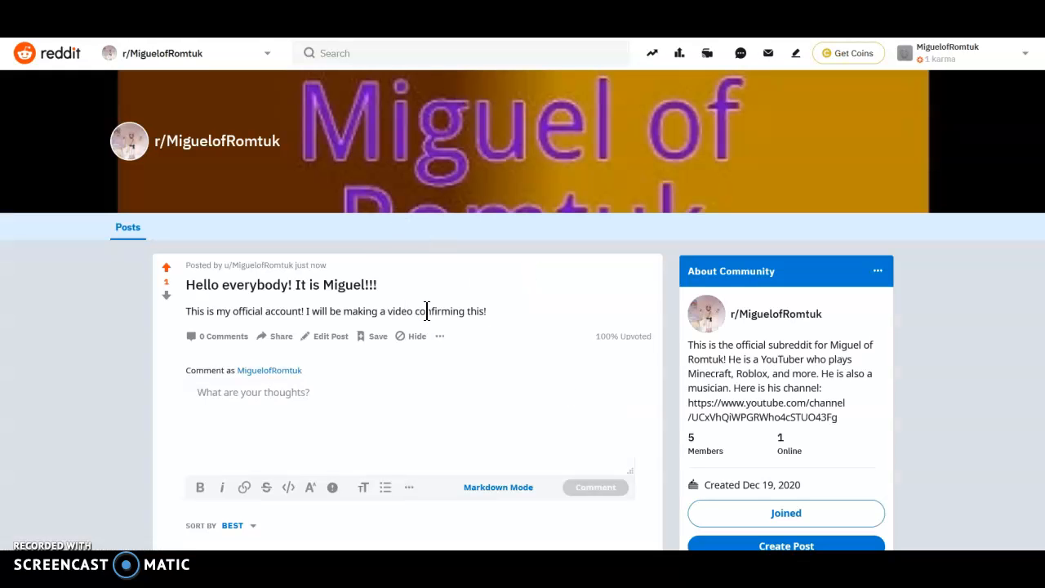
mouse_move(539, 234)
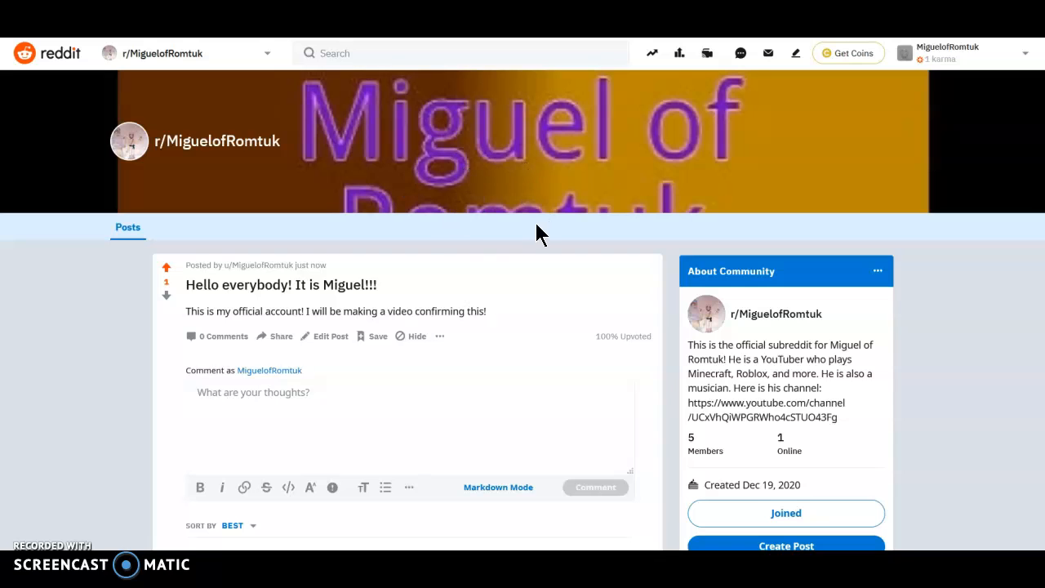
scroll(down, 3)
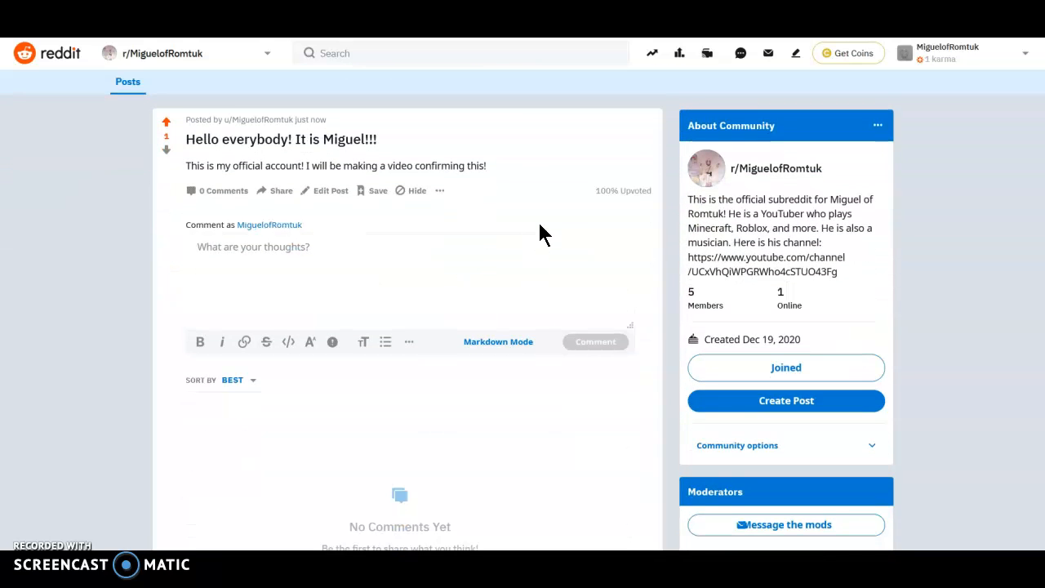
scroll(down, 3)
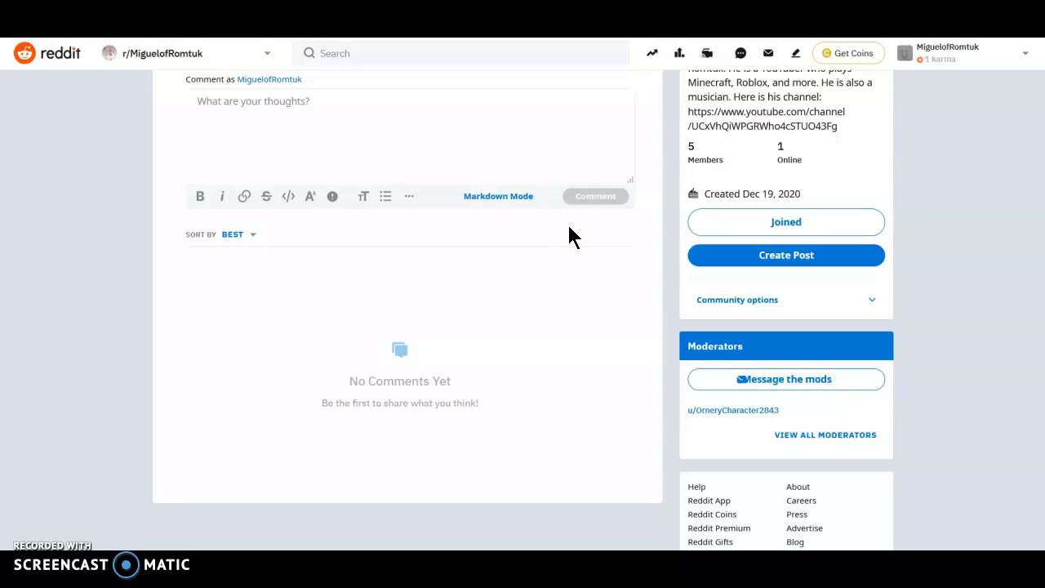